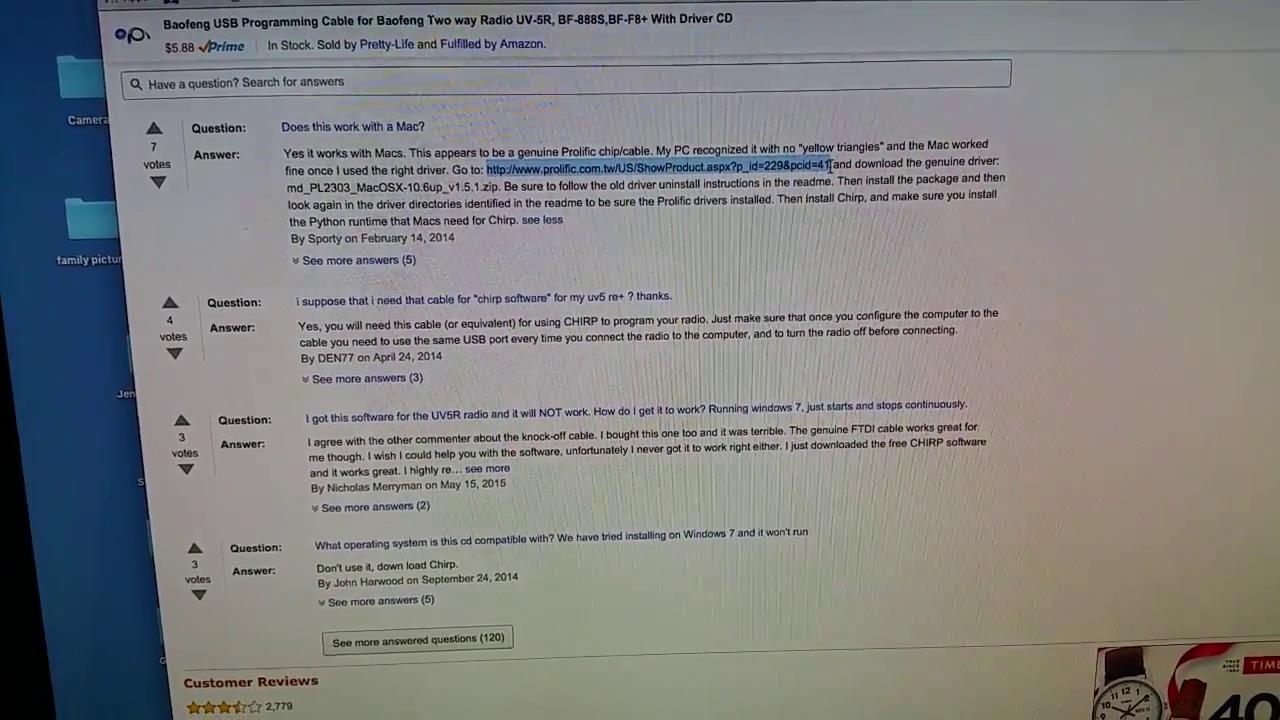
# - Scroll through the Amazon Q&A answer about Mac use and follow its prolific.com.tw driver link
pyautogui.scroll(-3)
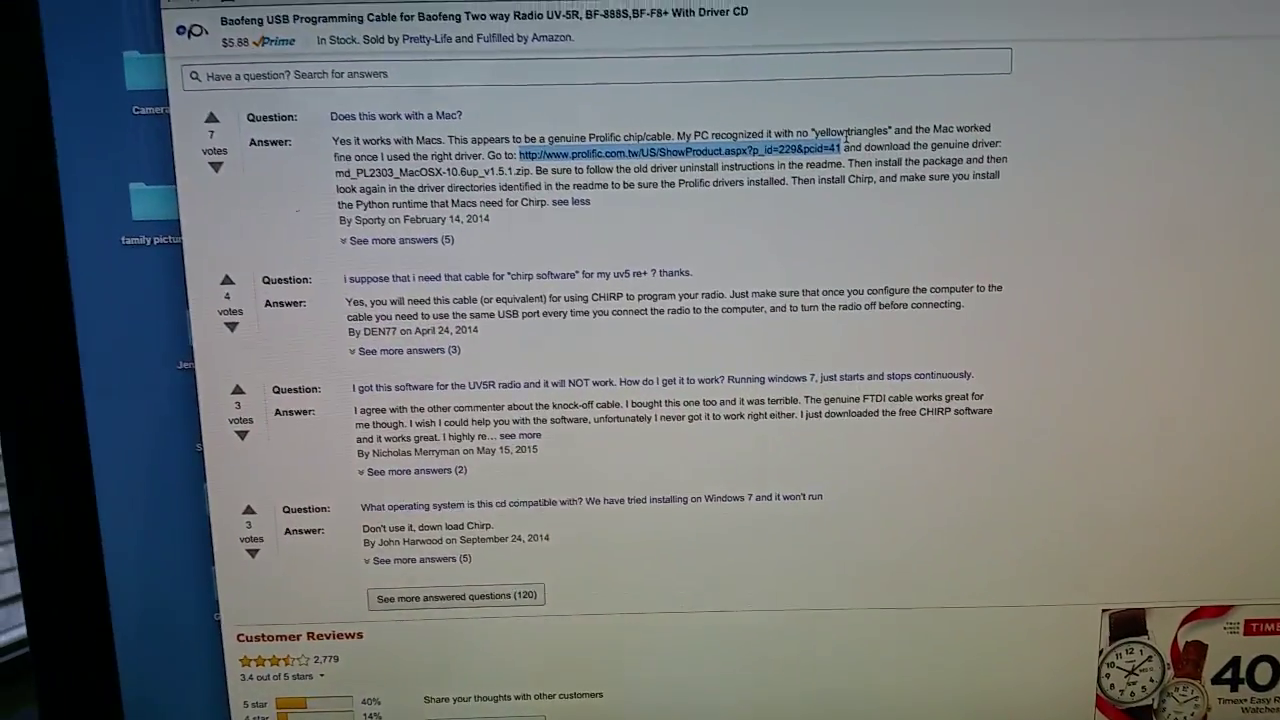
pyautogui.scroll(-3)
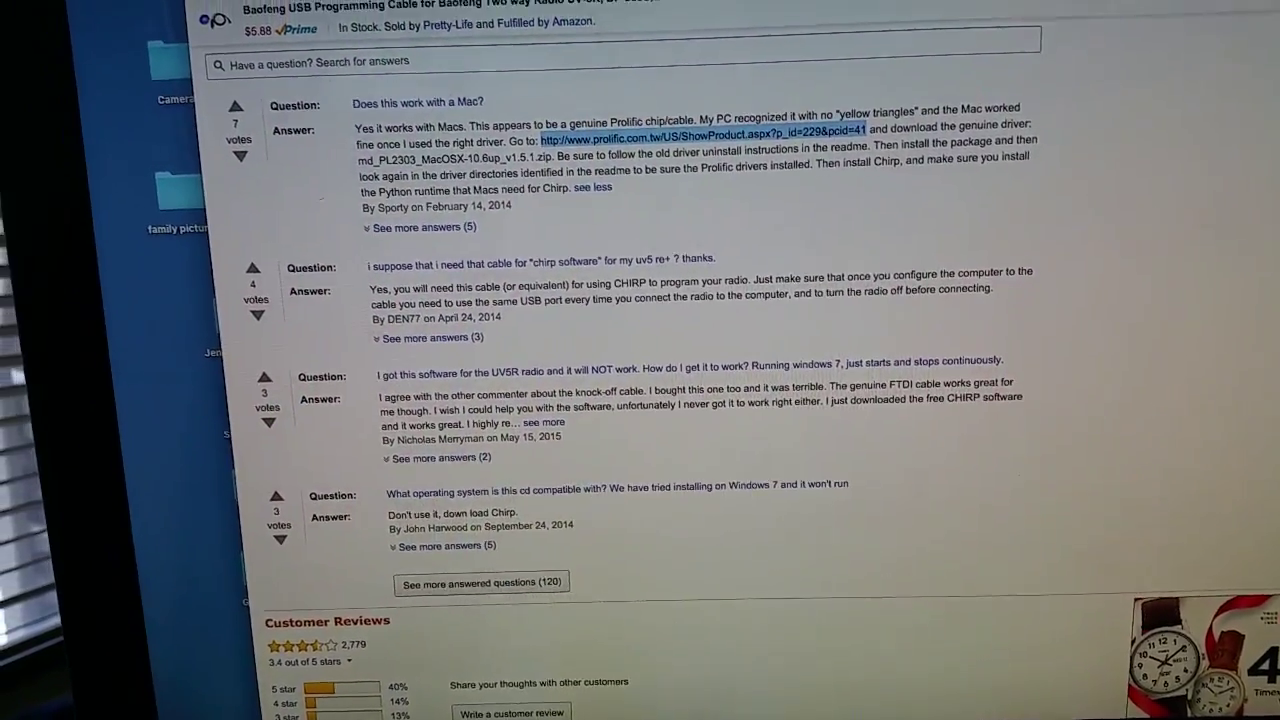
pyautogui.click(700, 129)
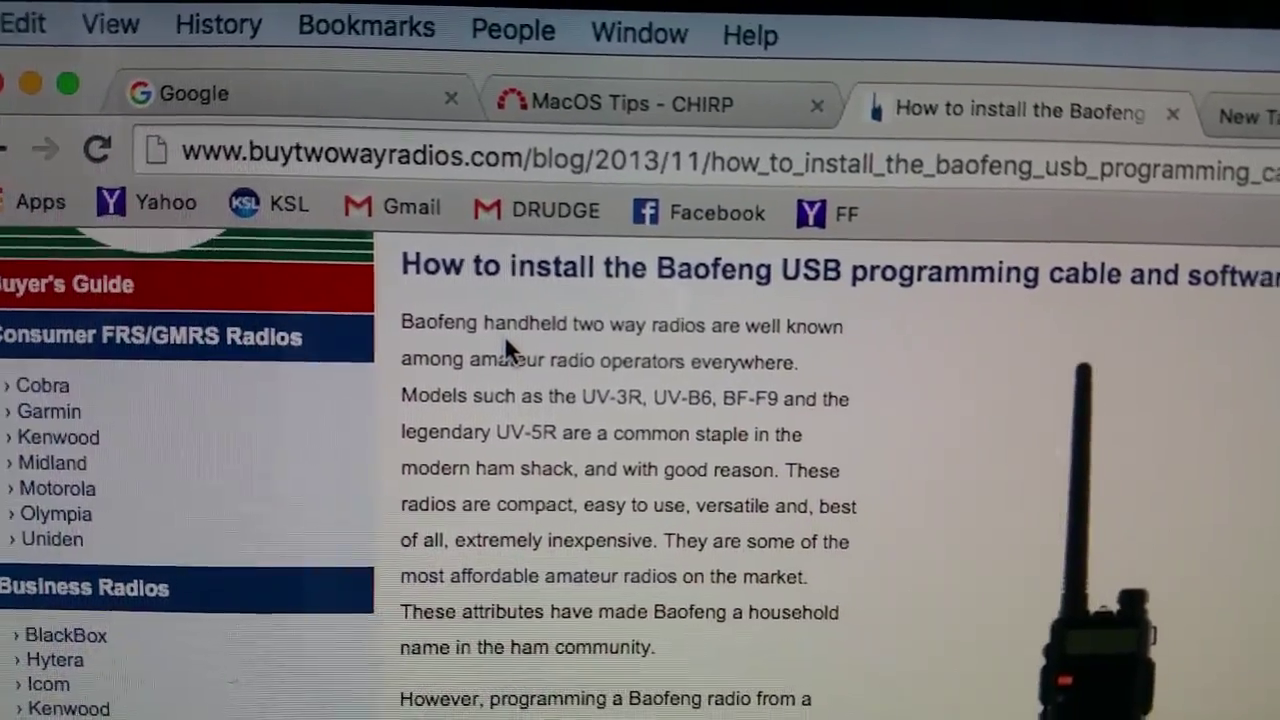
# - Scroll the Baofeng cable guide down to its numbered installation instructions
pyautogui.scroll(-3)
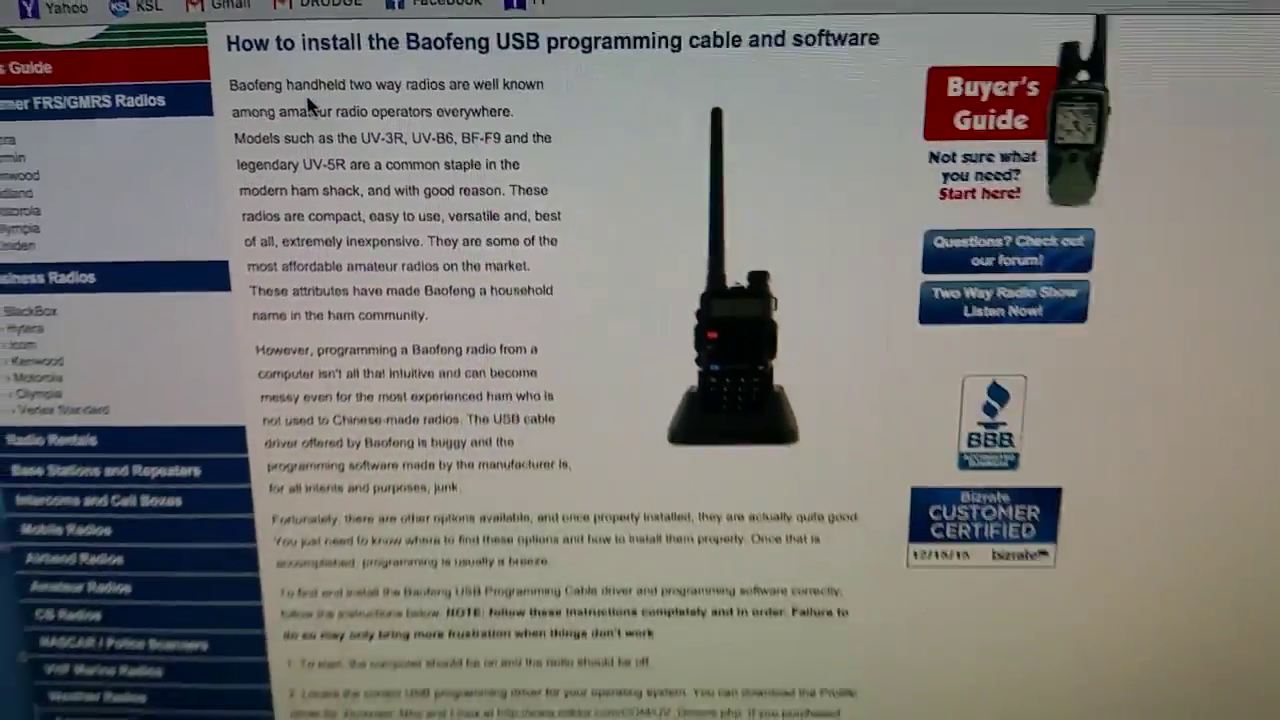